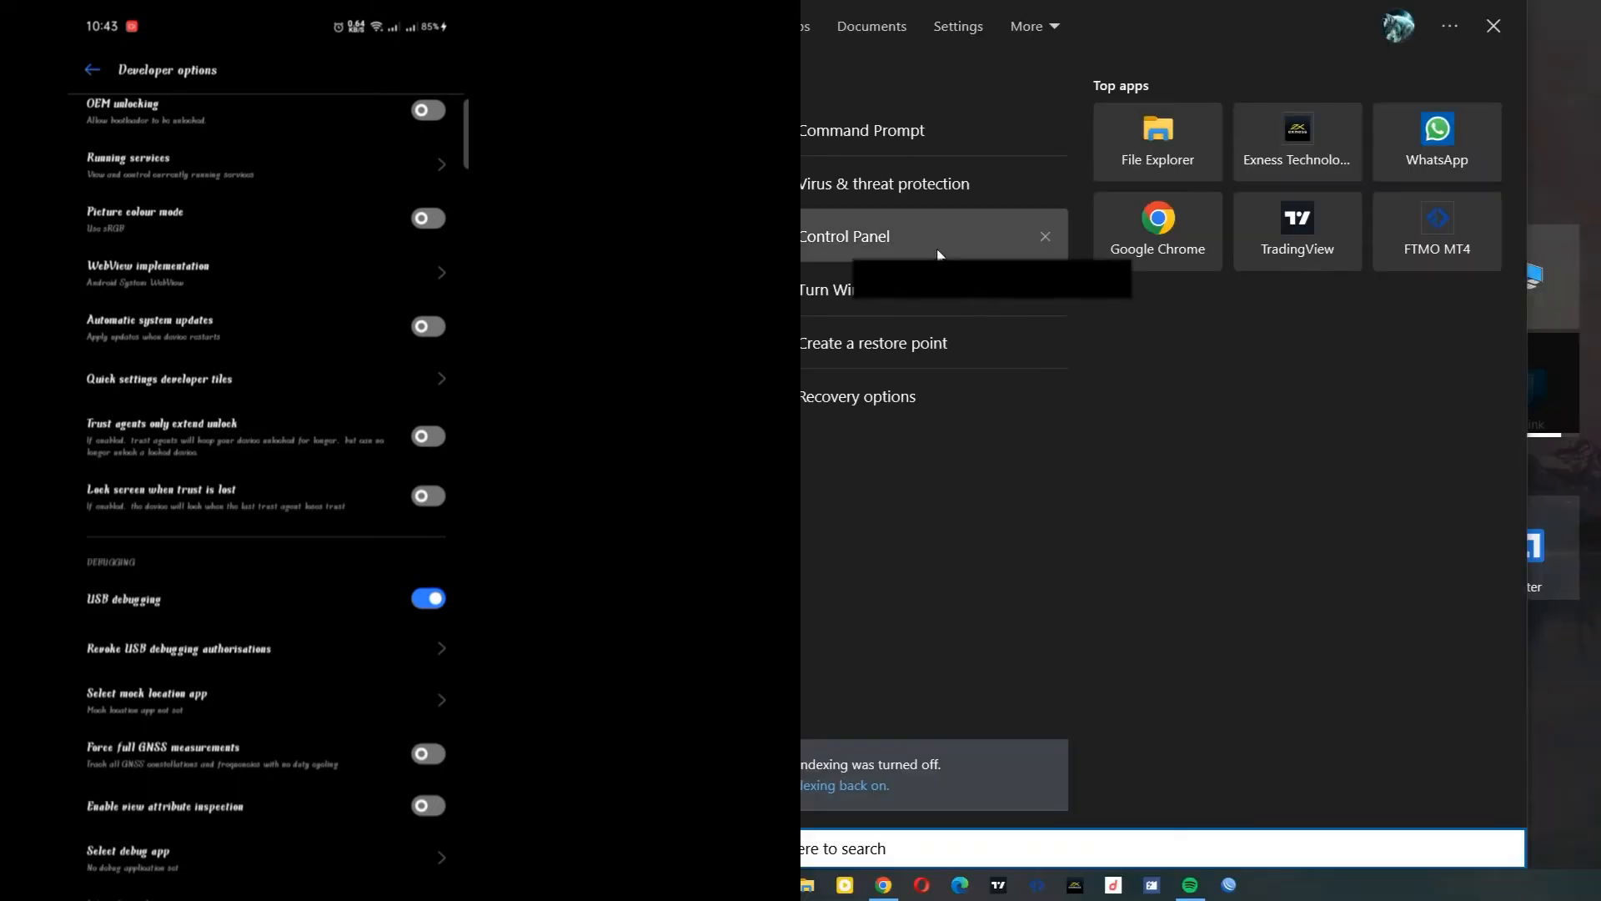
# Launch Command Prompt as administrator from the Start menu search results.
pyautogui.rightClick(861, 130)
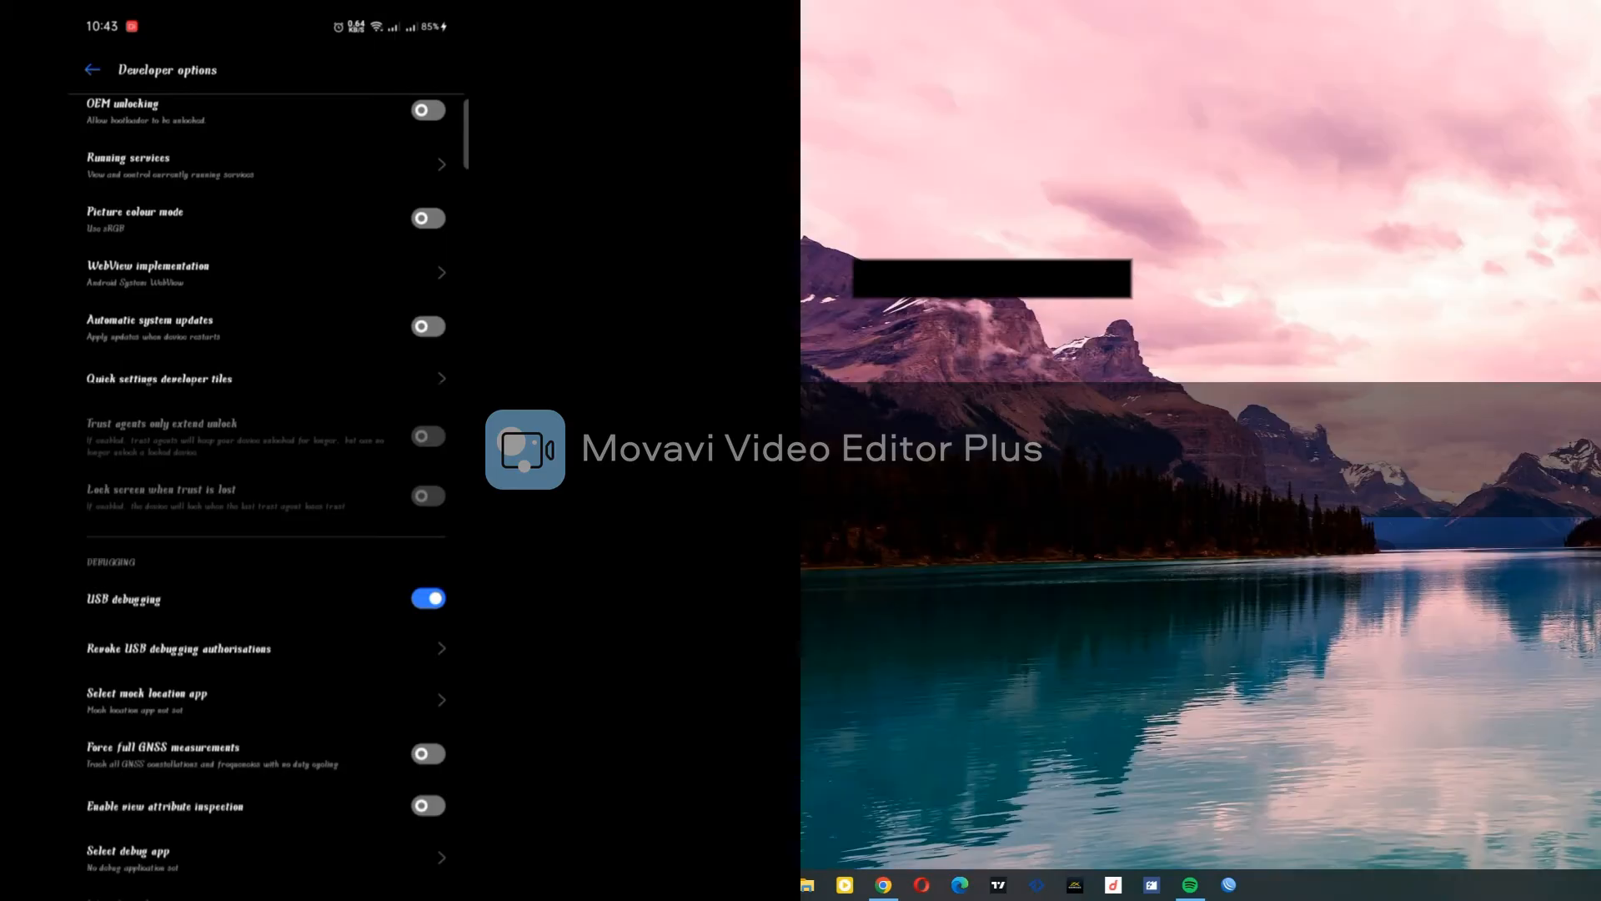
pyautogui.click(1265, 885)
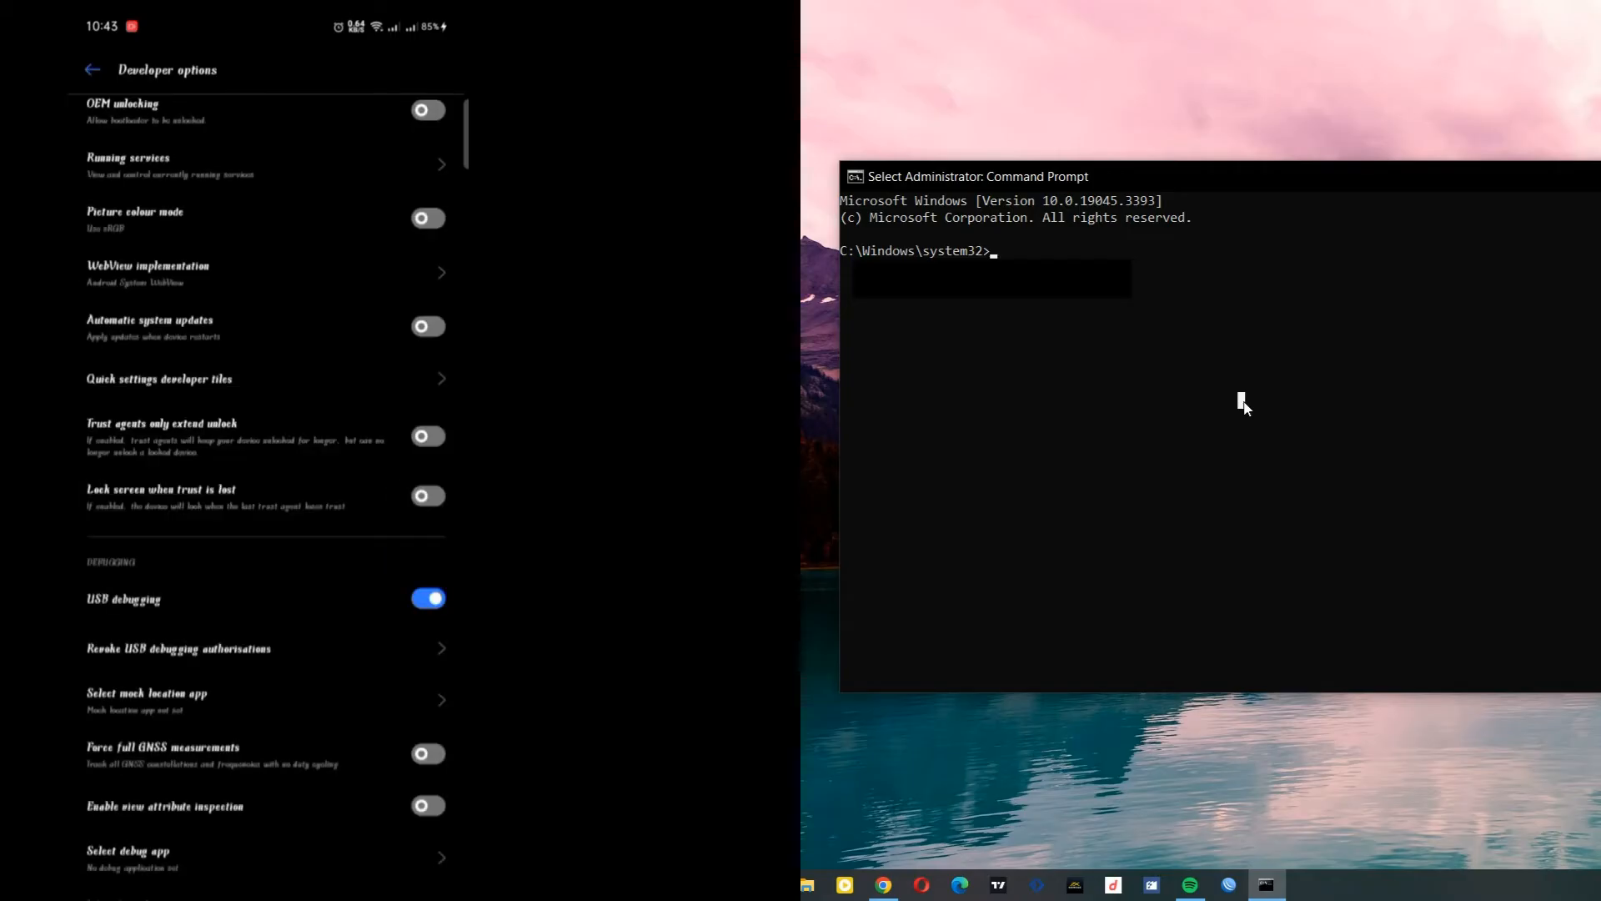
# Run 'adb devices' to list the attached phone.
pyautogui.write('adb')
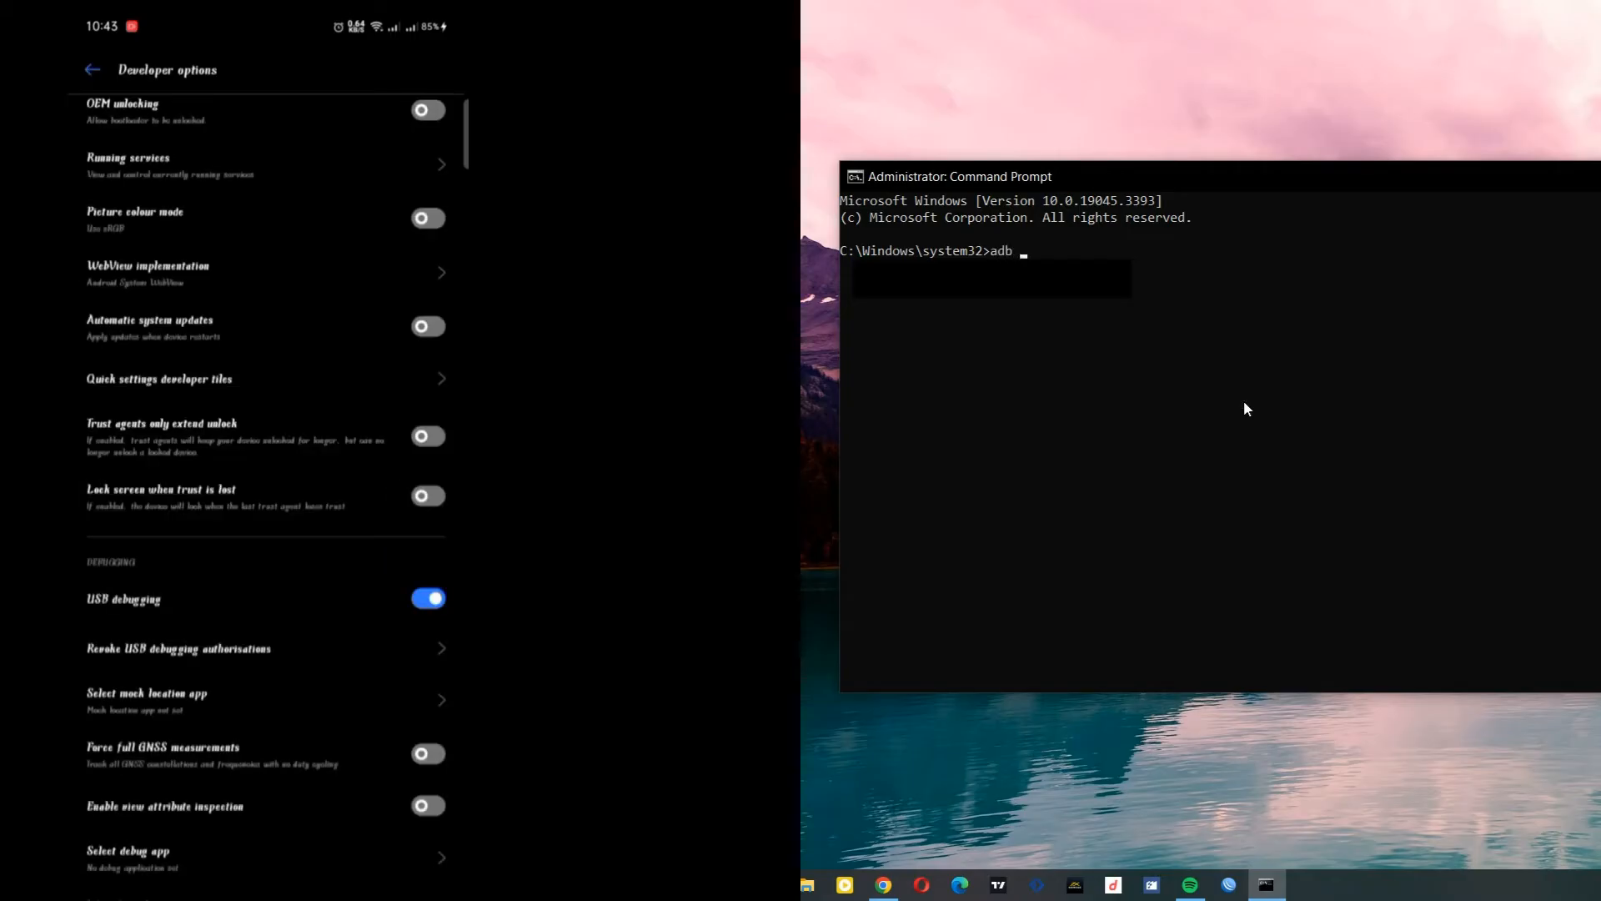
pyautogui.write('devices')
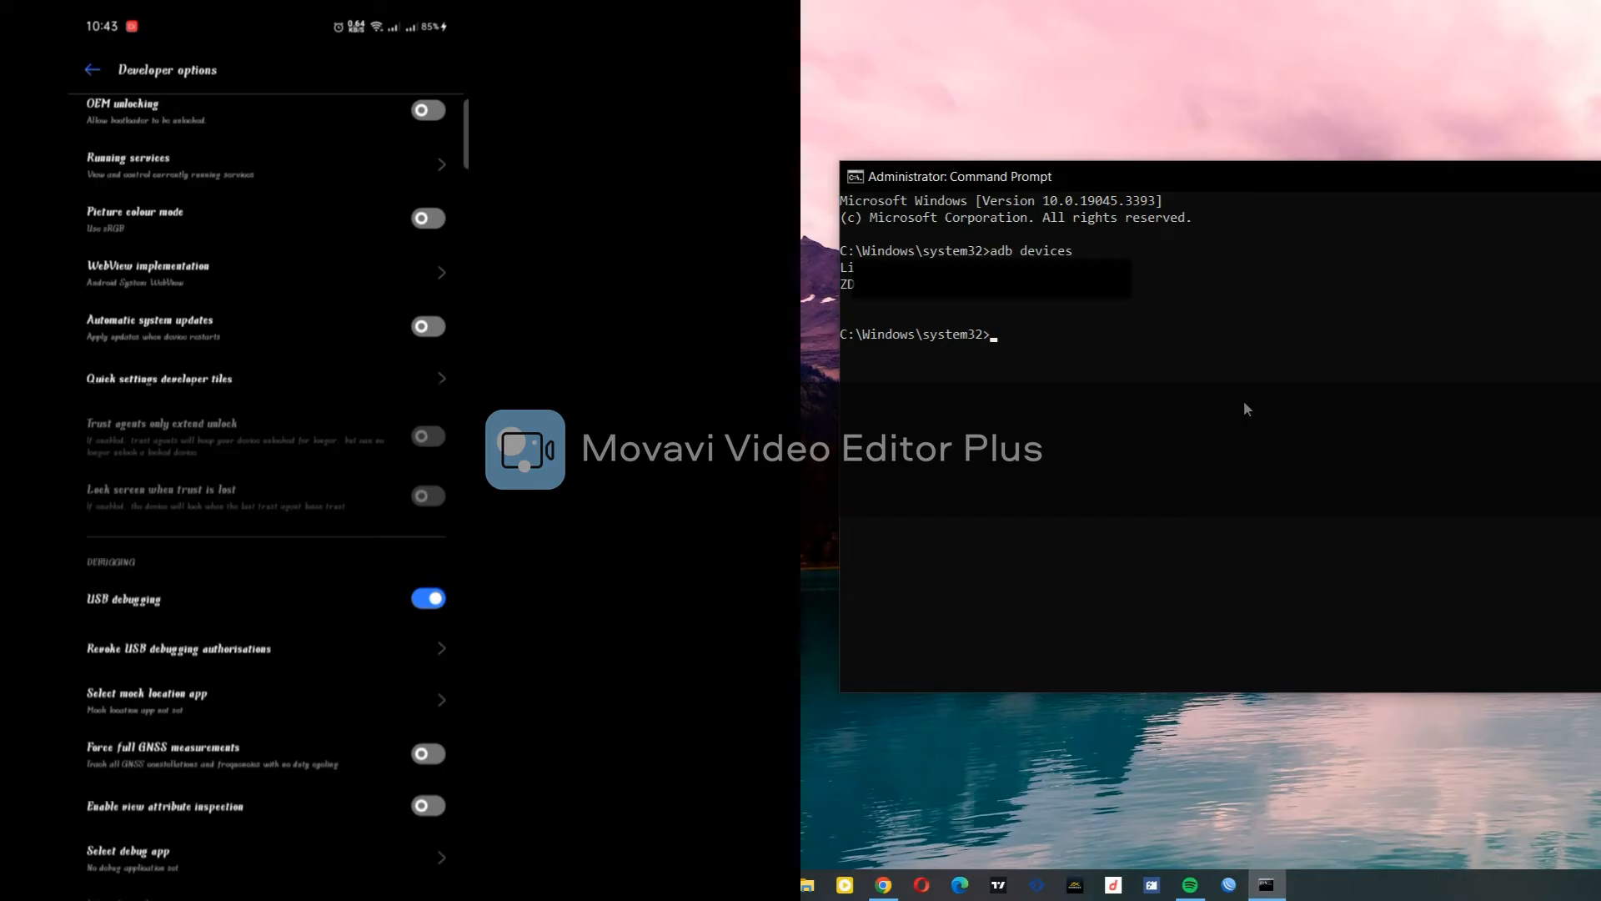
pyautogui.moveTo(967, 314)
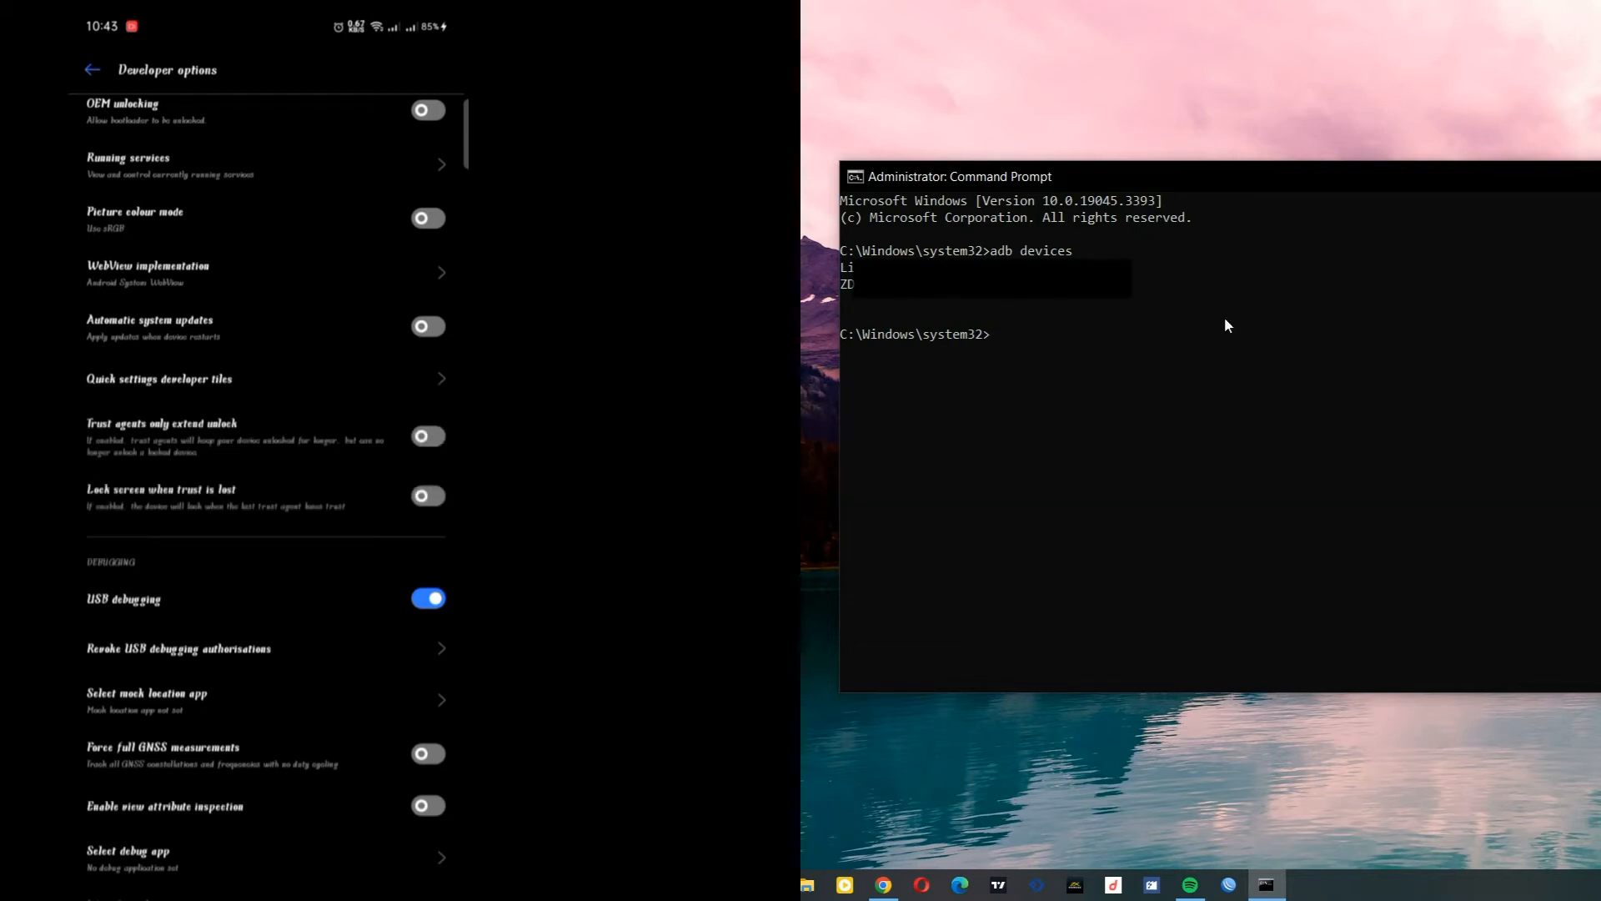
pyautogui.moveTo(1061, 358)
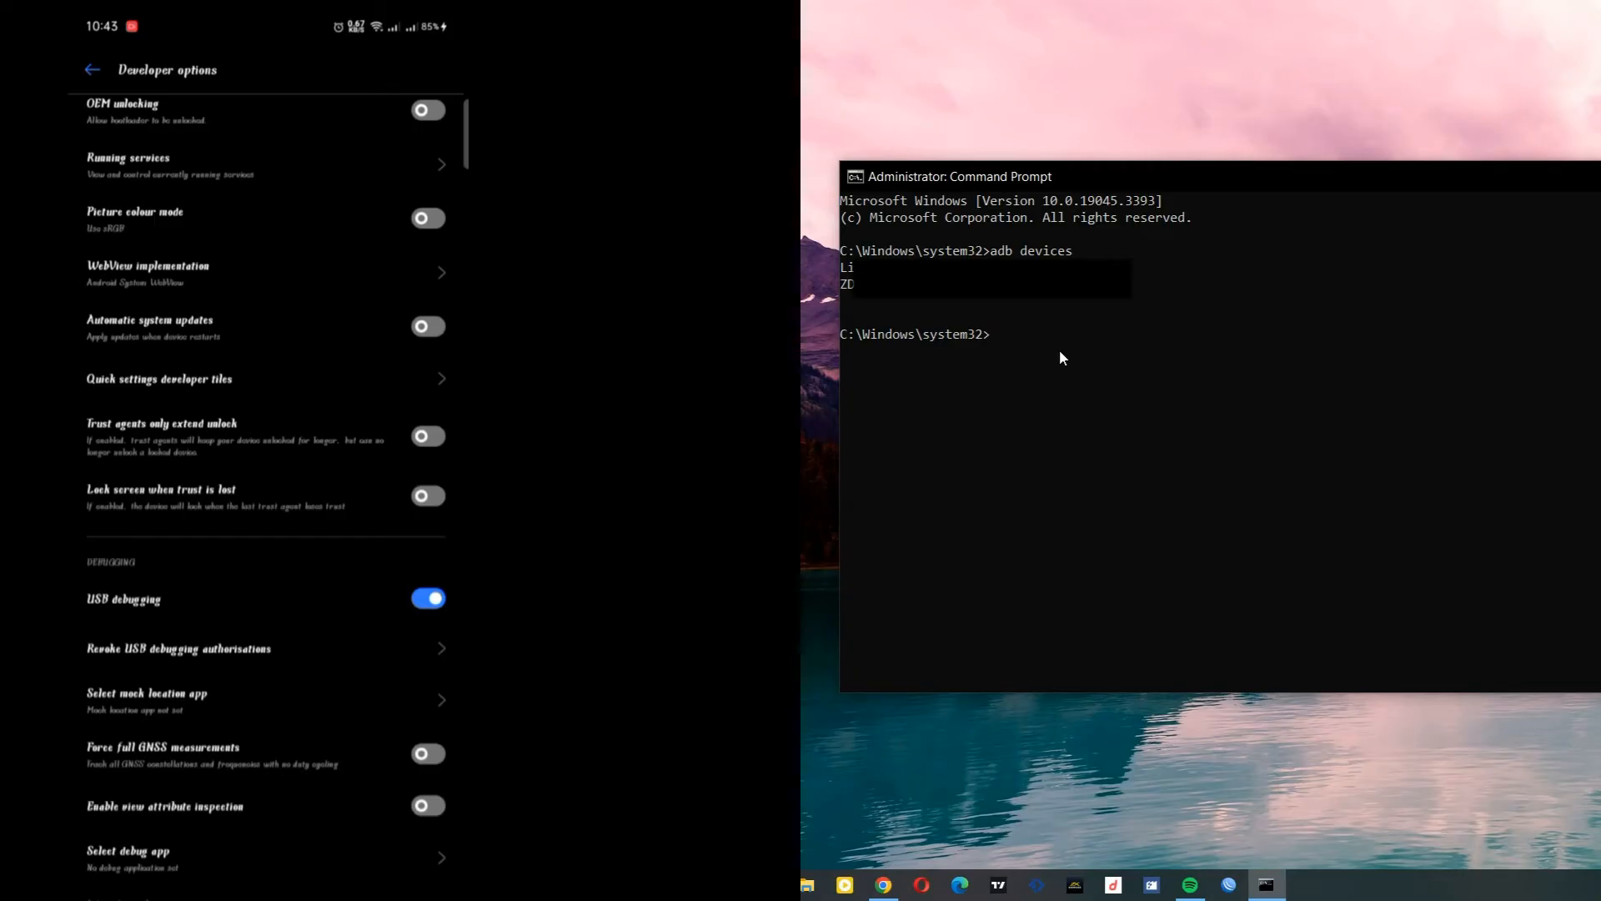
# Run 'adb tcpip 5555' and allow USB debugging on the phone.
pyautogui.write('adb')
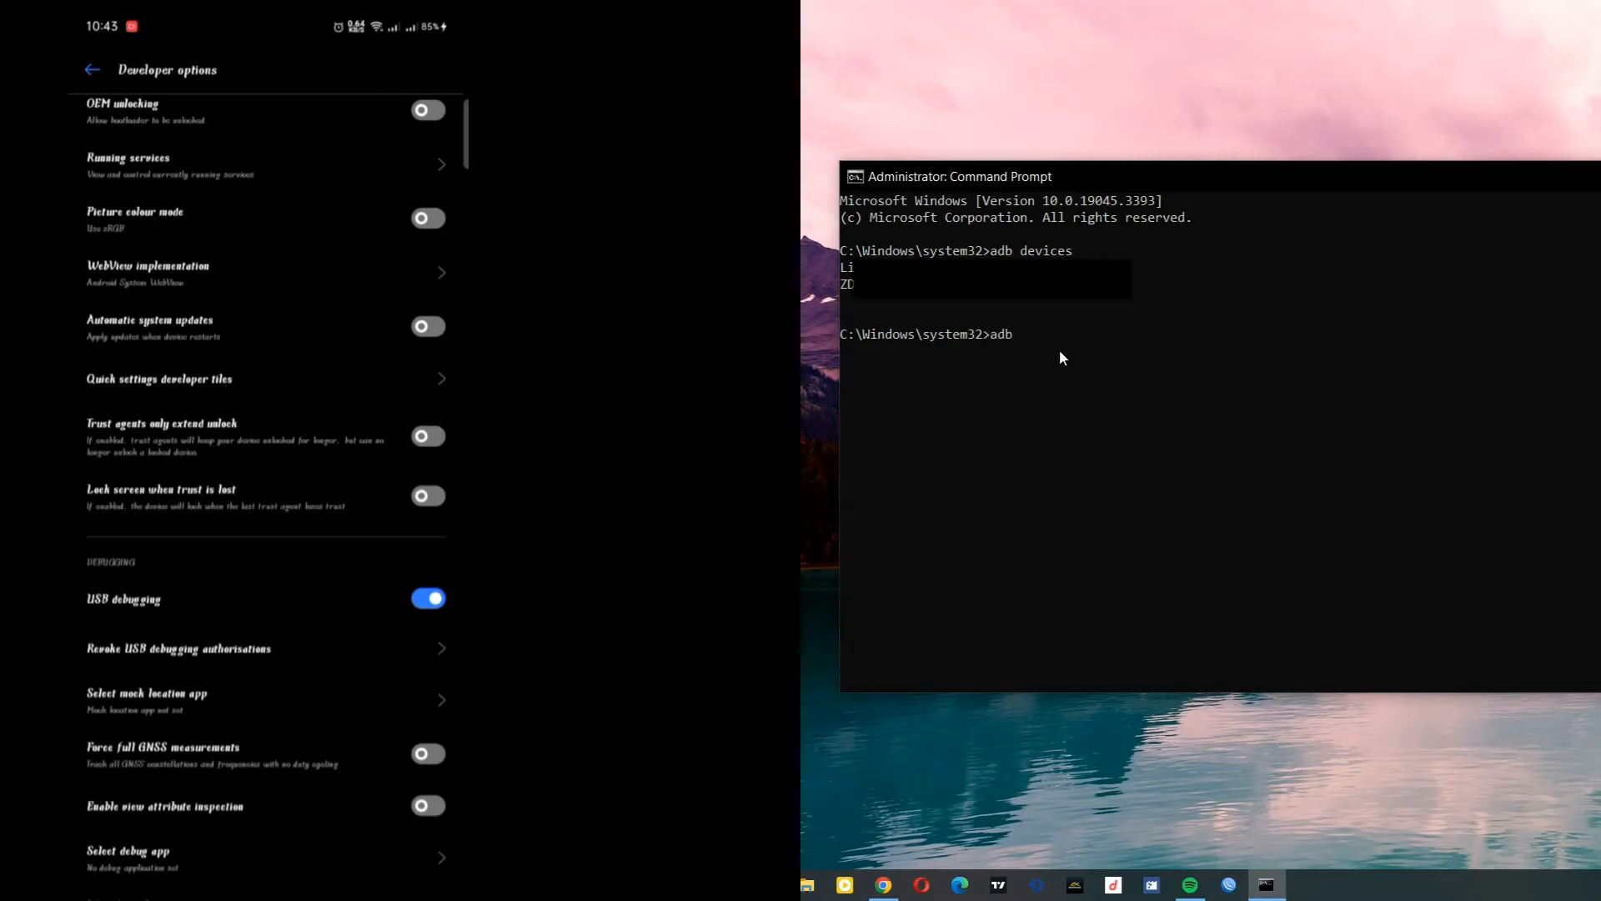
pyautogui.write('tcp')
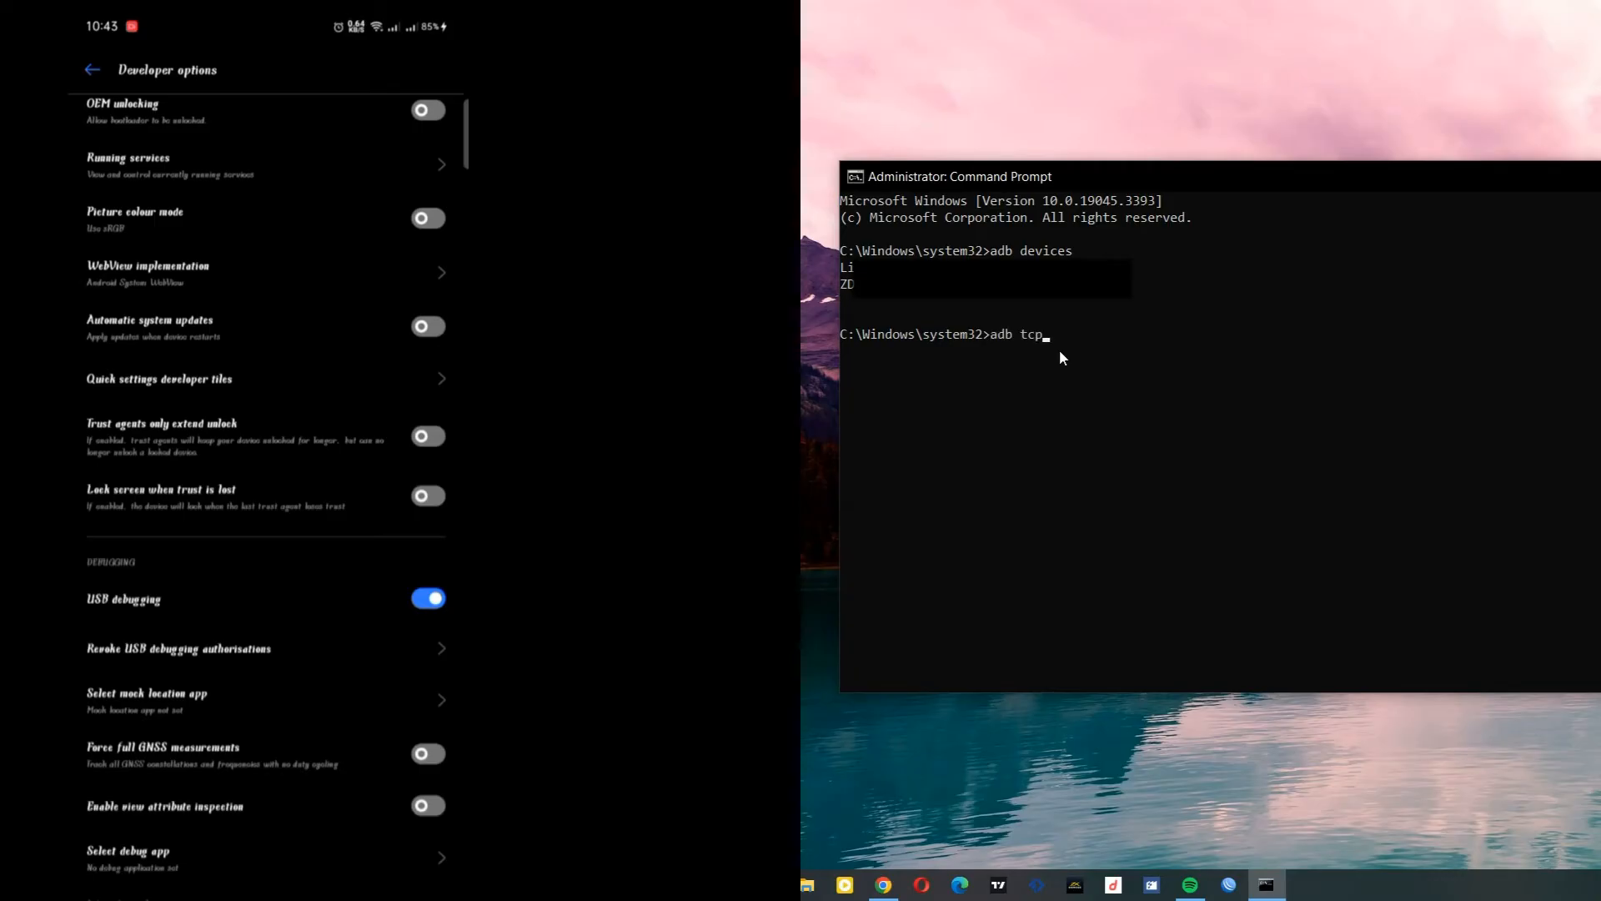
pyautogui.write('ip')
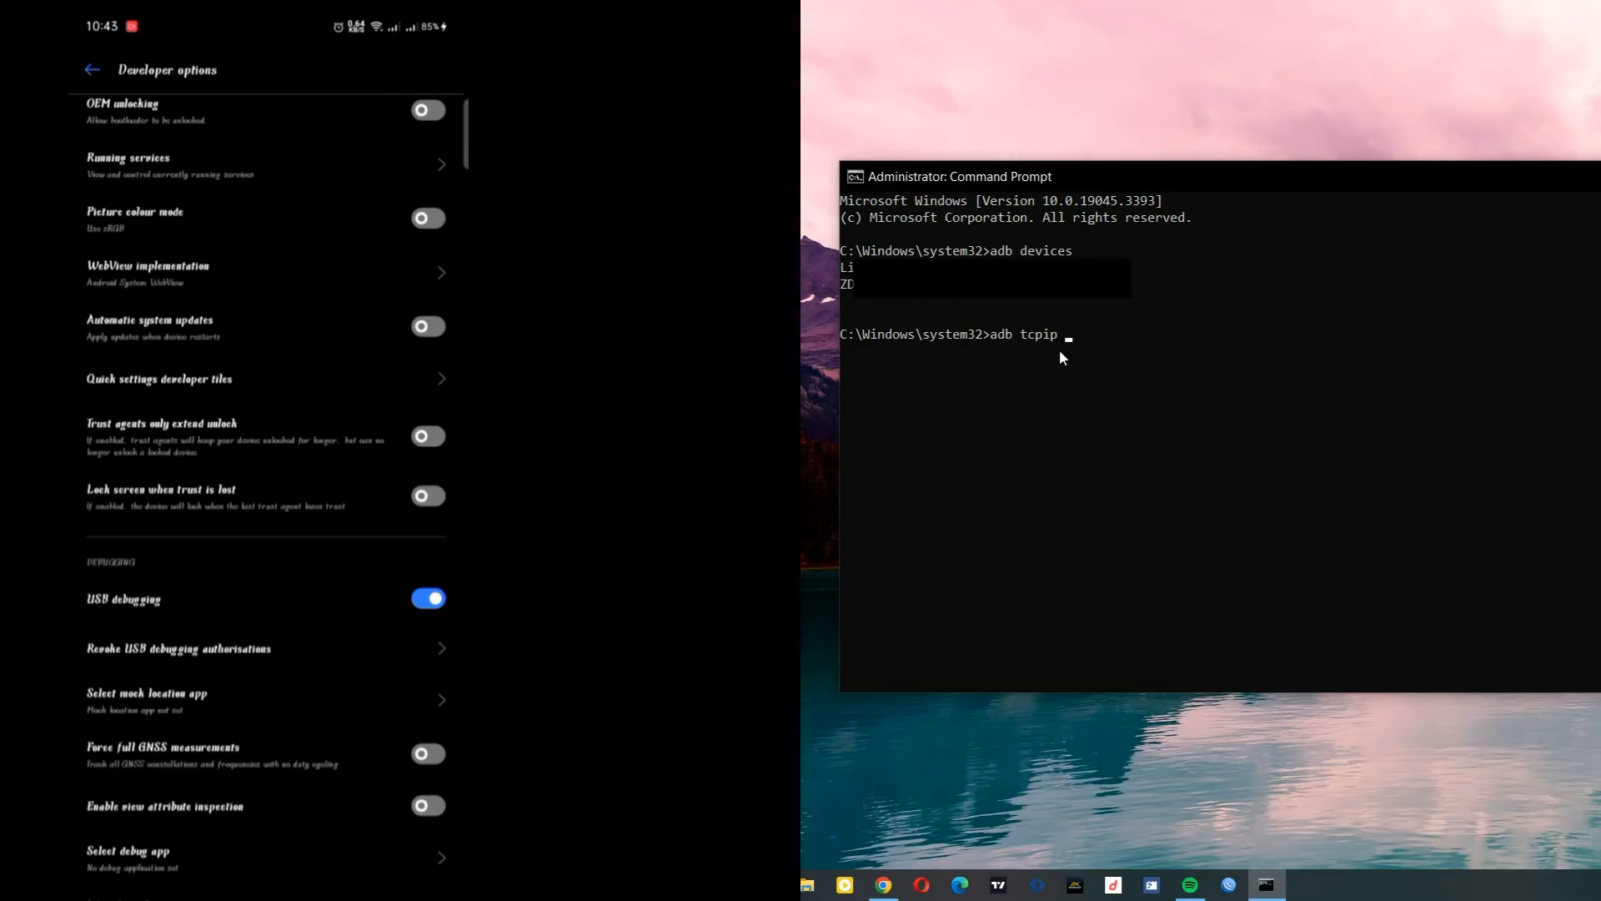
pyautogui.write('5555')
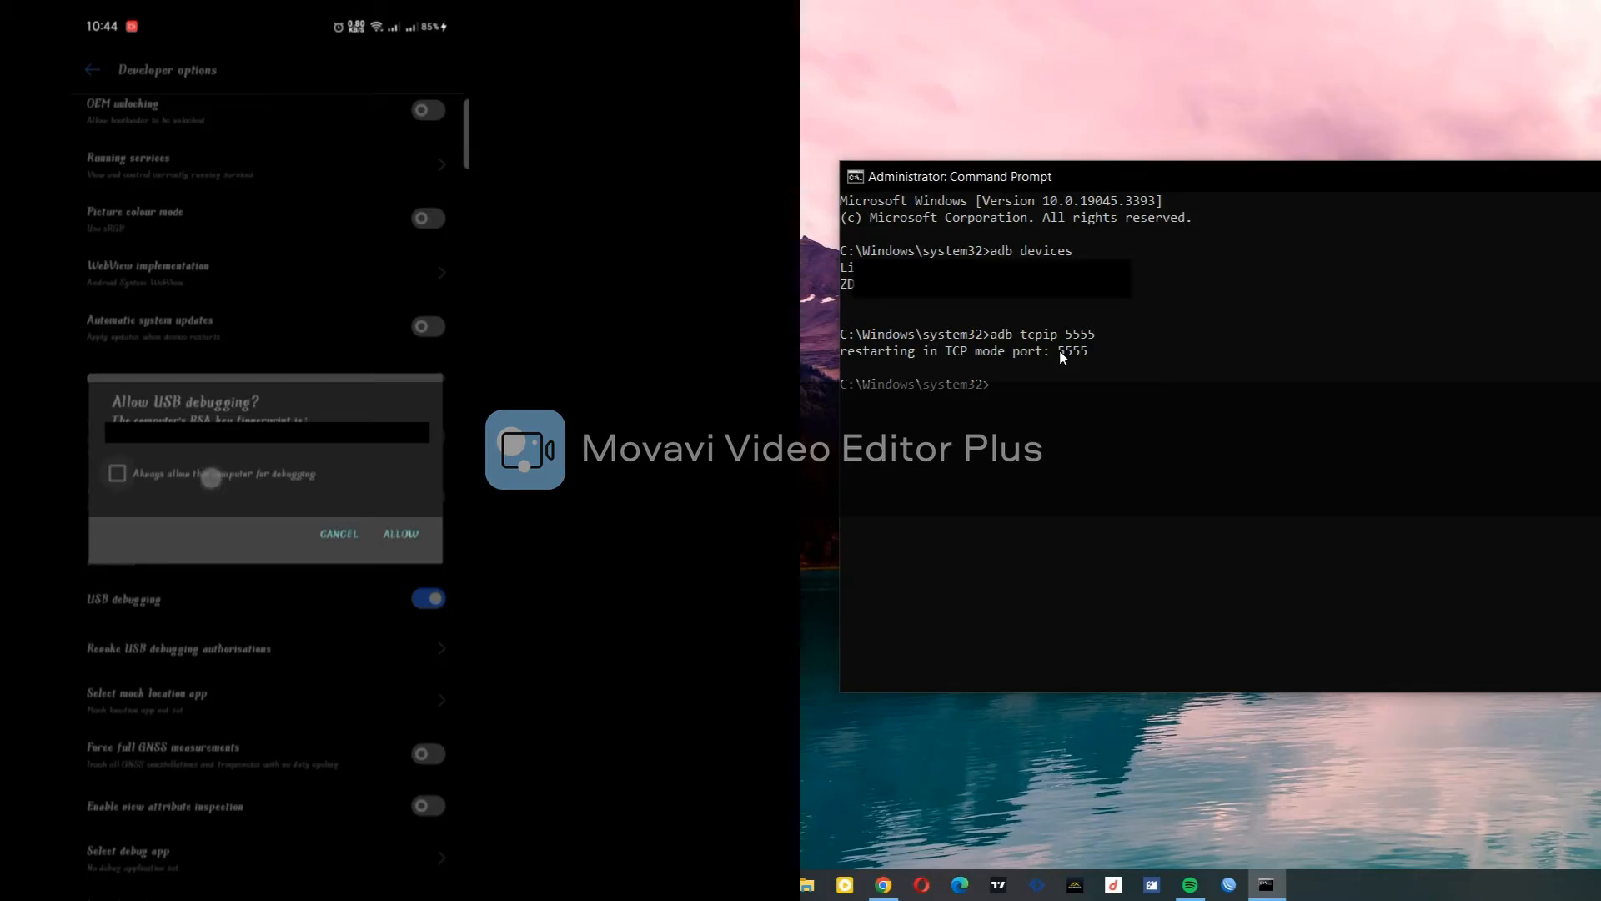
pyautogui.click(400, 533)
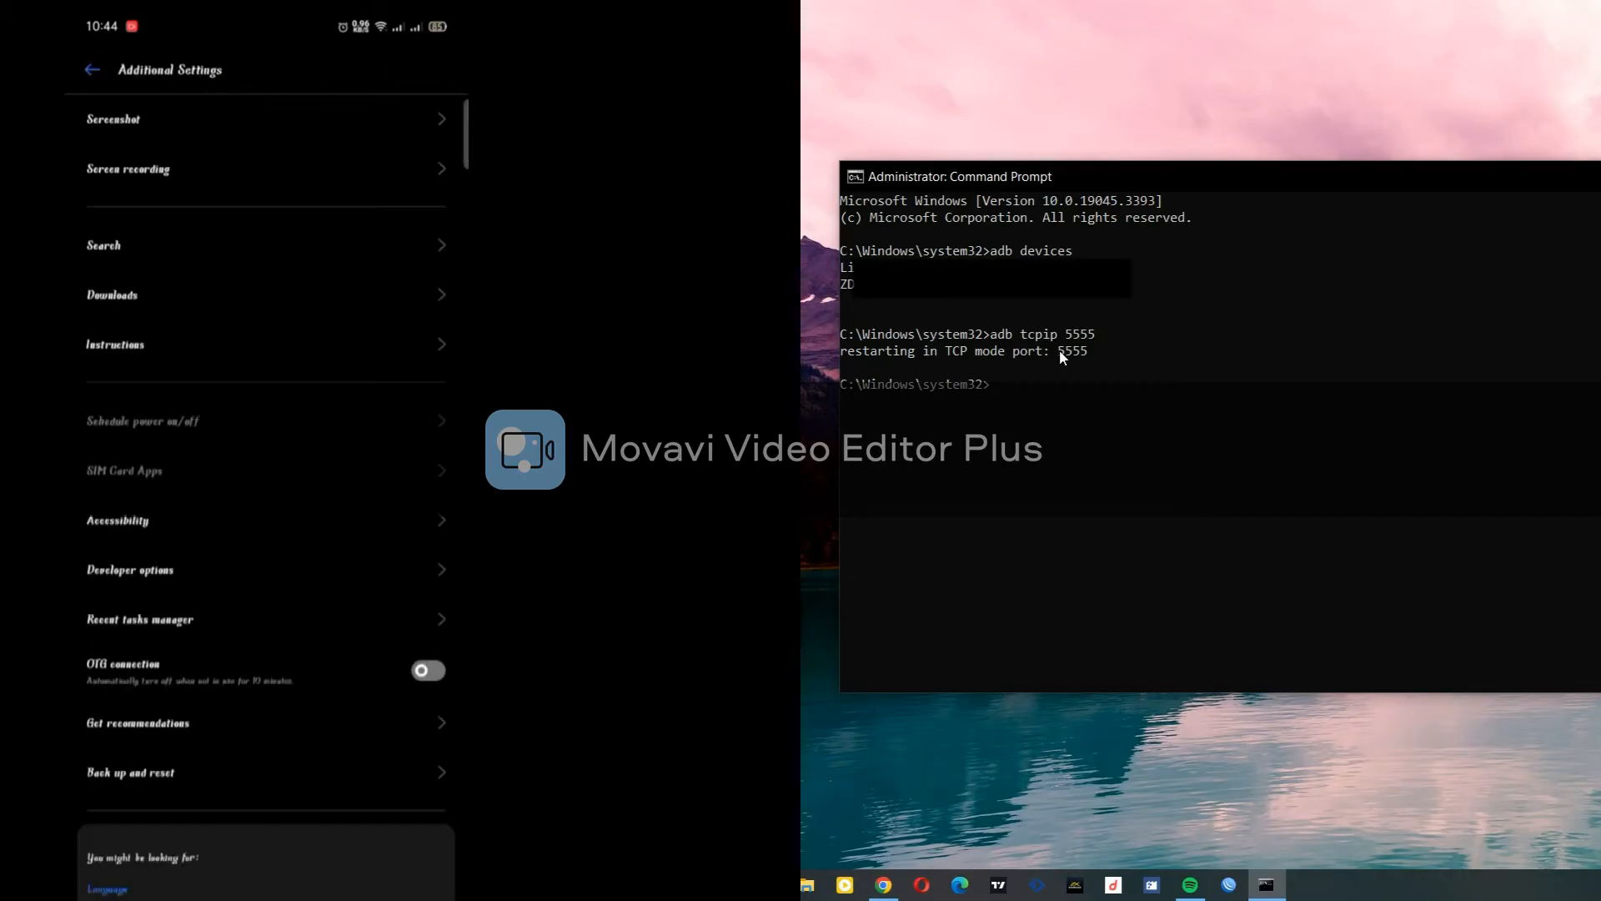
# Open About phone > Status in Settings to view the IPv4 and IPv6 addresses.
pyautogui.click(92, 70)
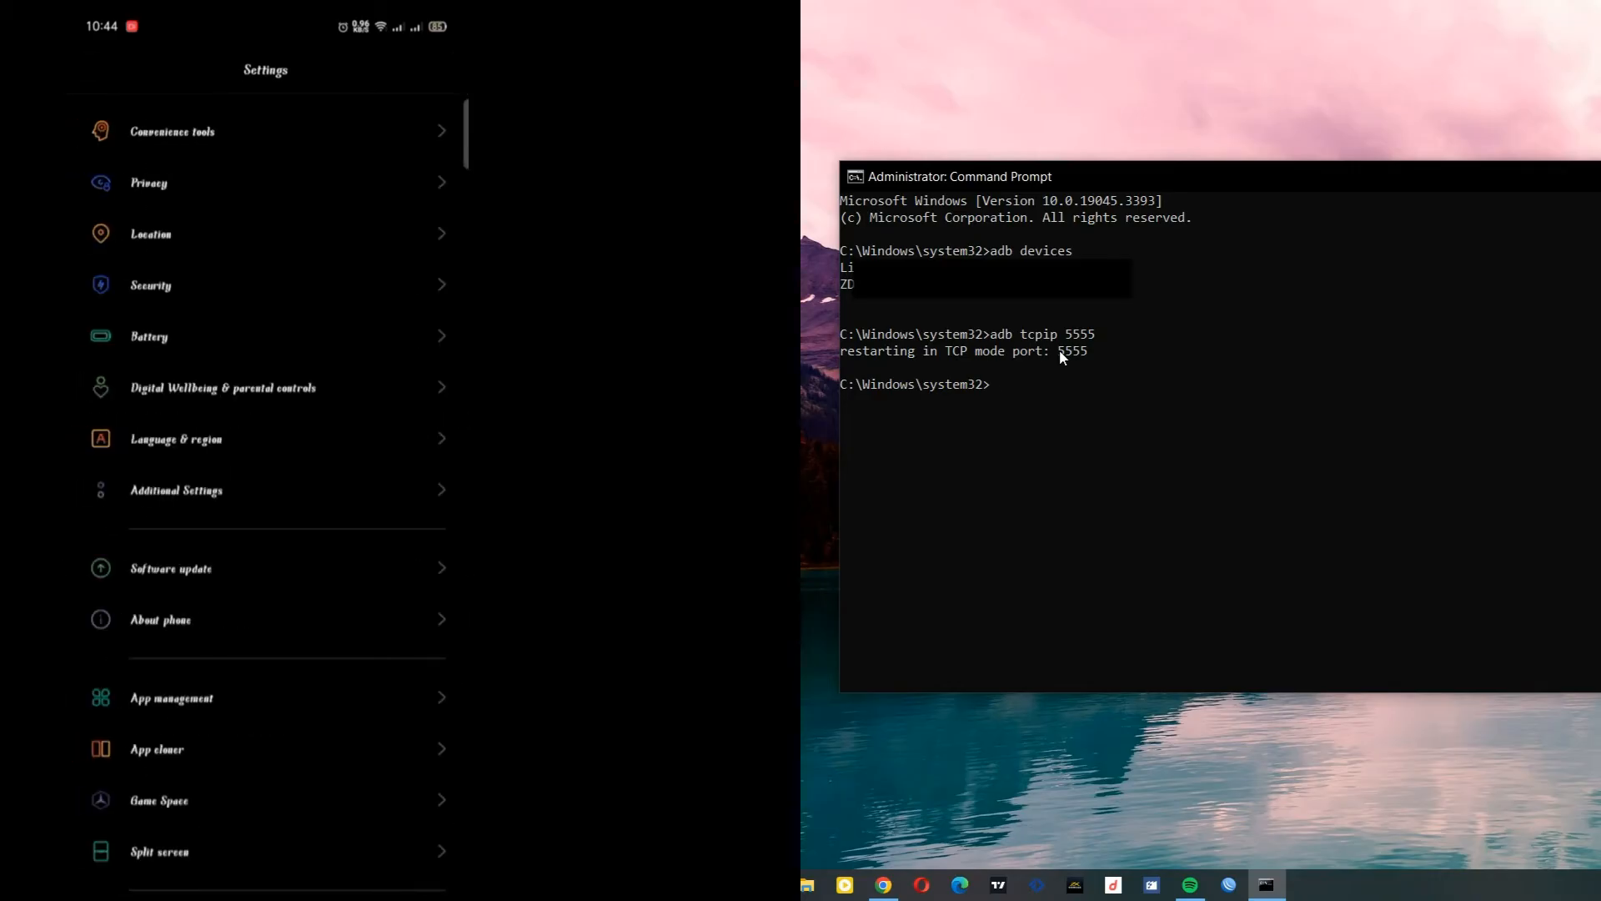
pyautogui.click(159, 619)
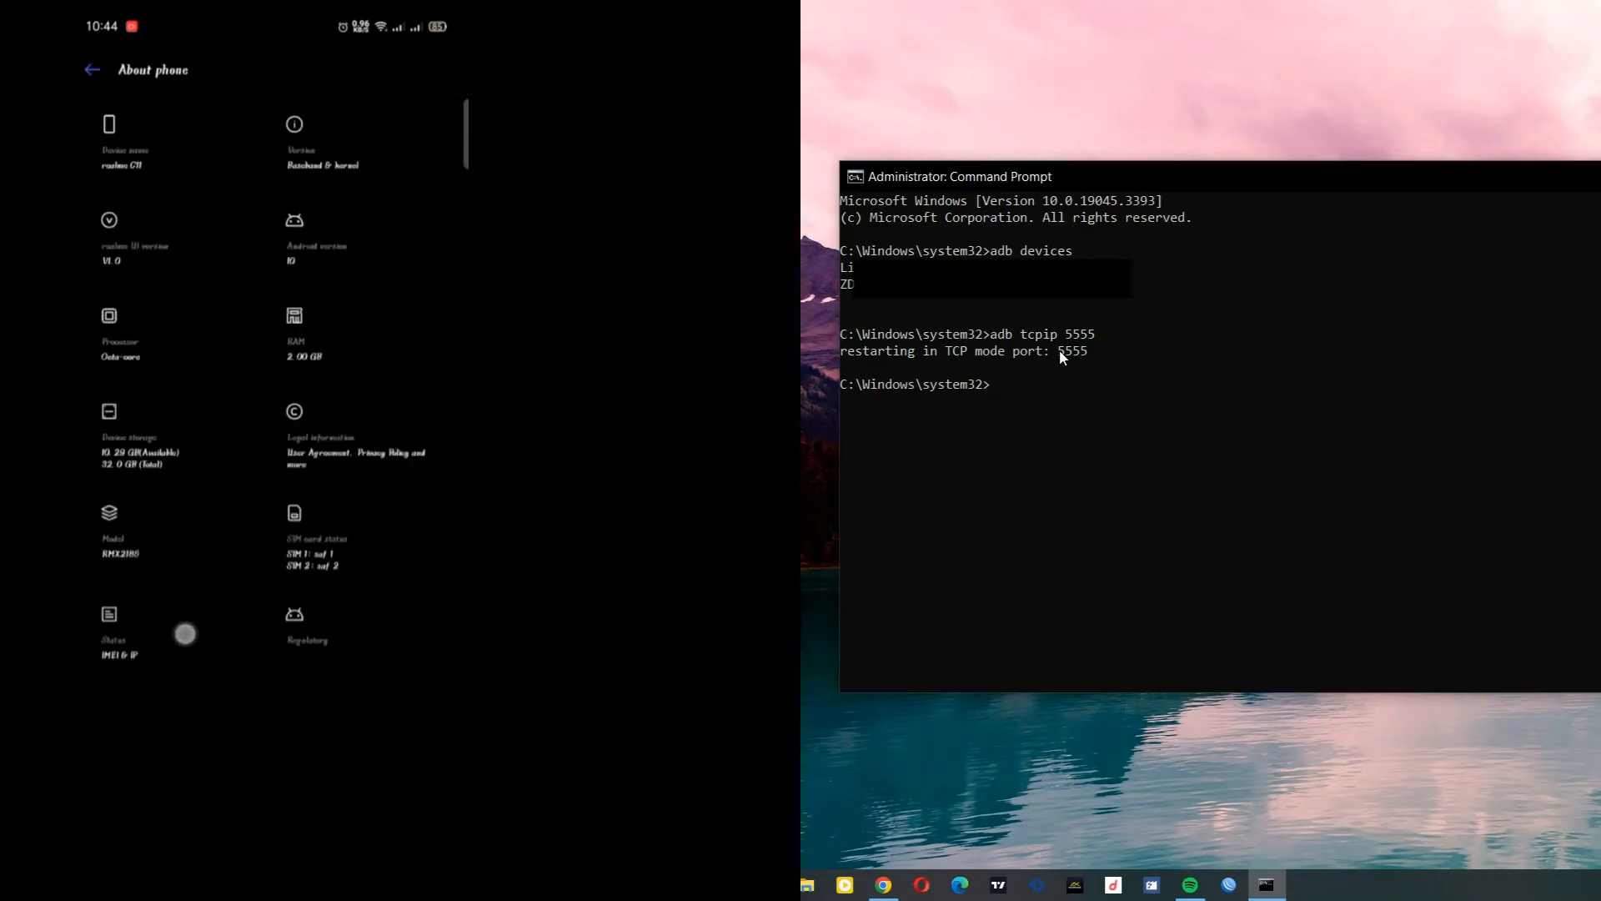
pyautogui.click(118, 633)
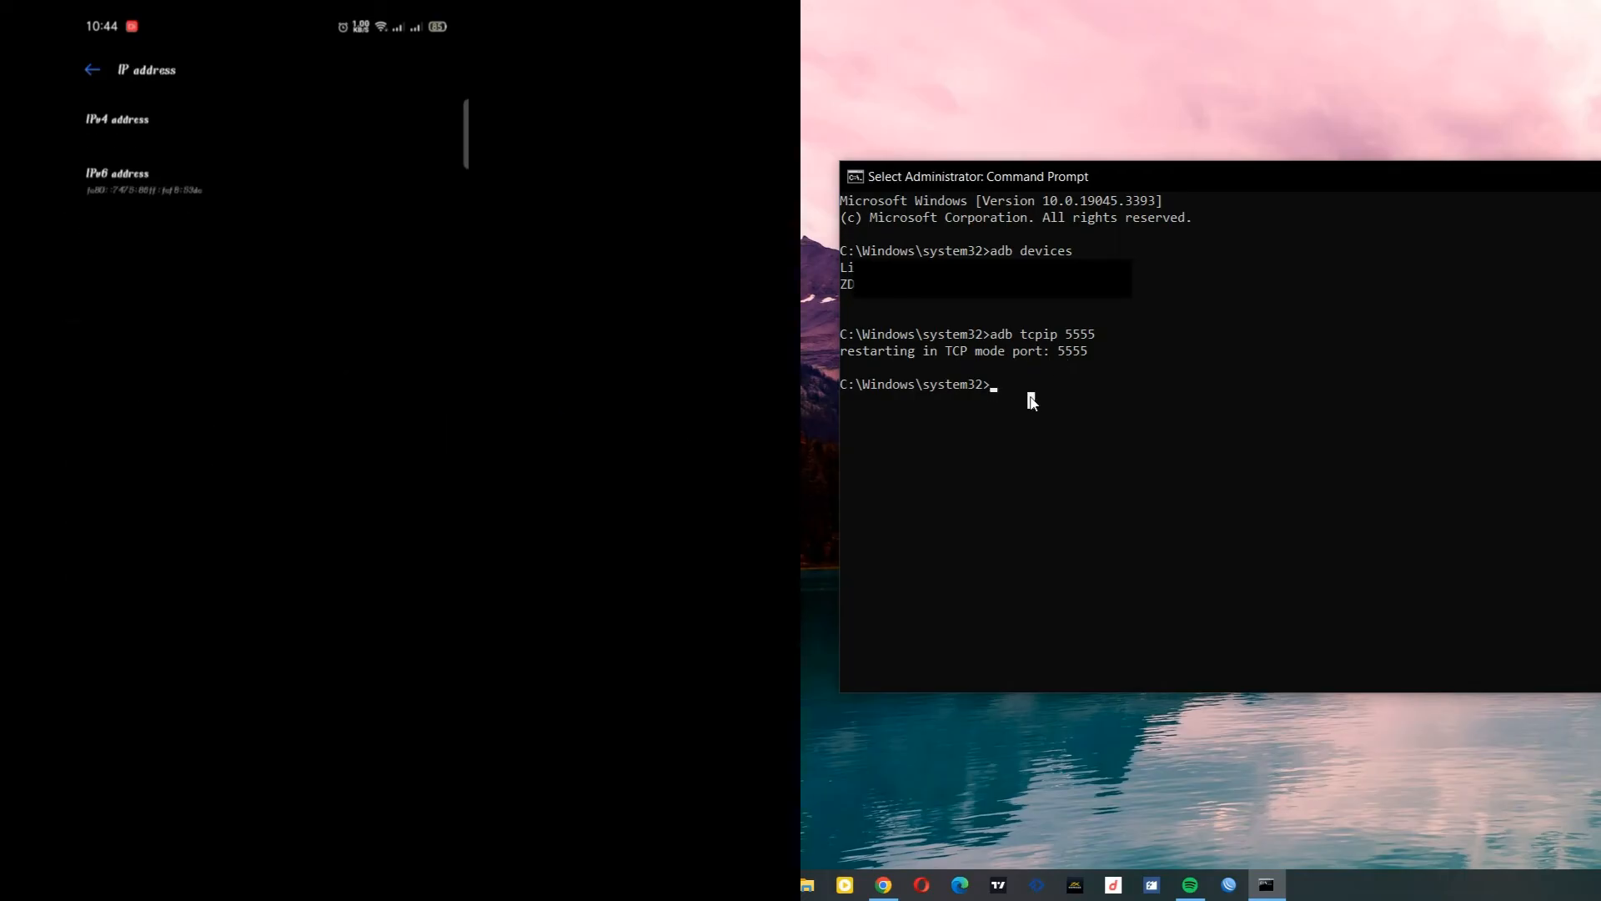
# Type 'adb connect' with the phone's IP ending .201 and port 5555.
pyautogui.write('adb')
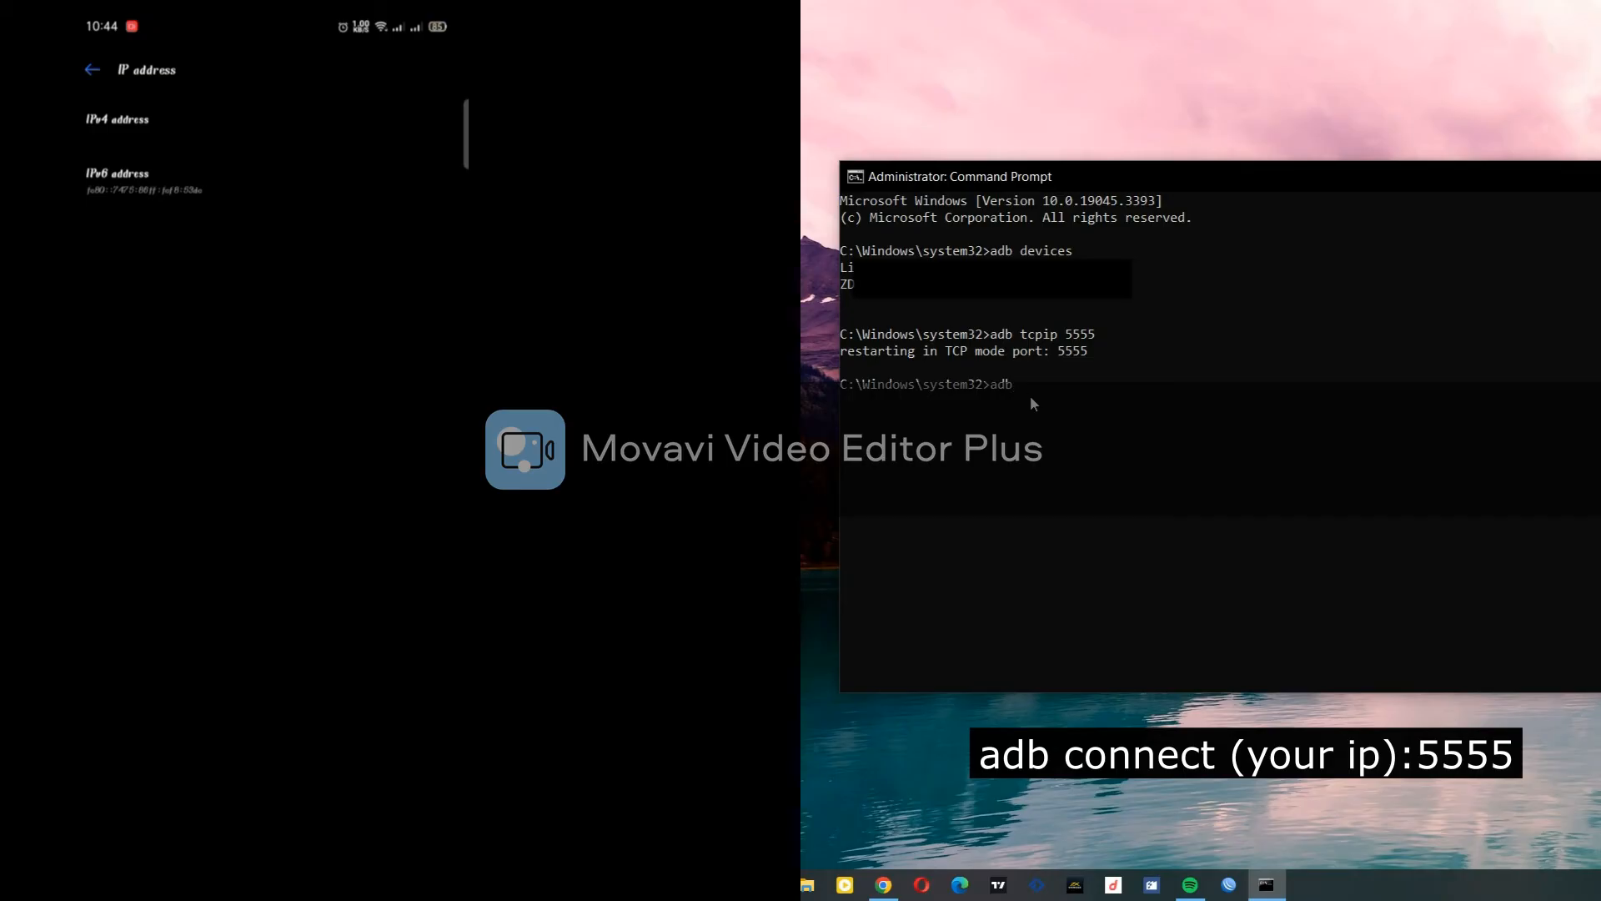
pyautogui.write('conne')
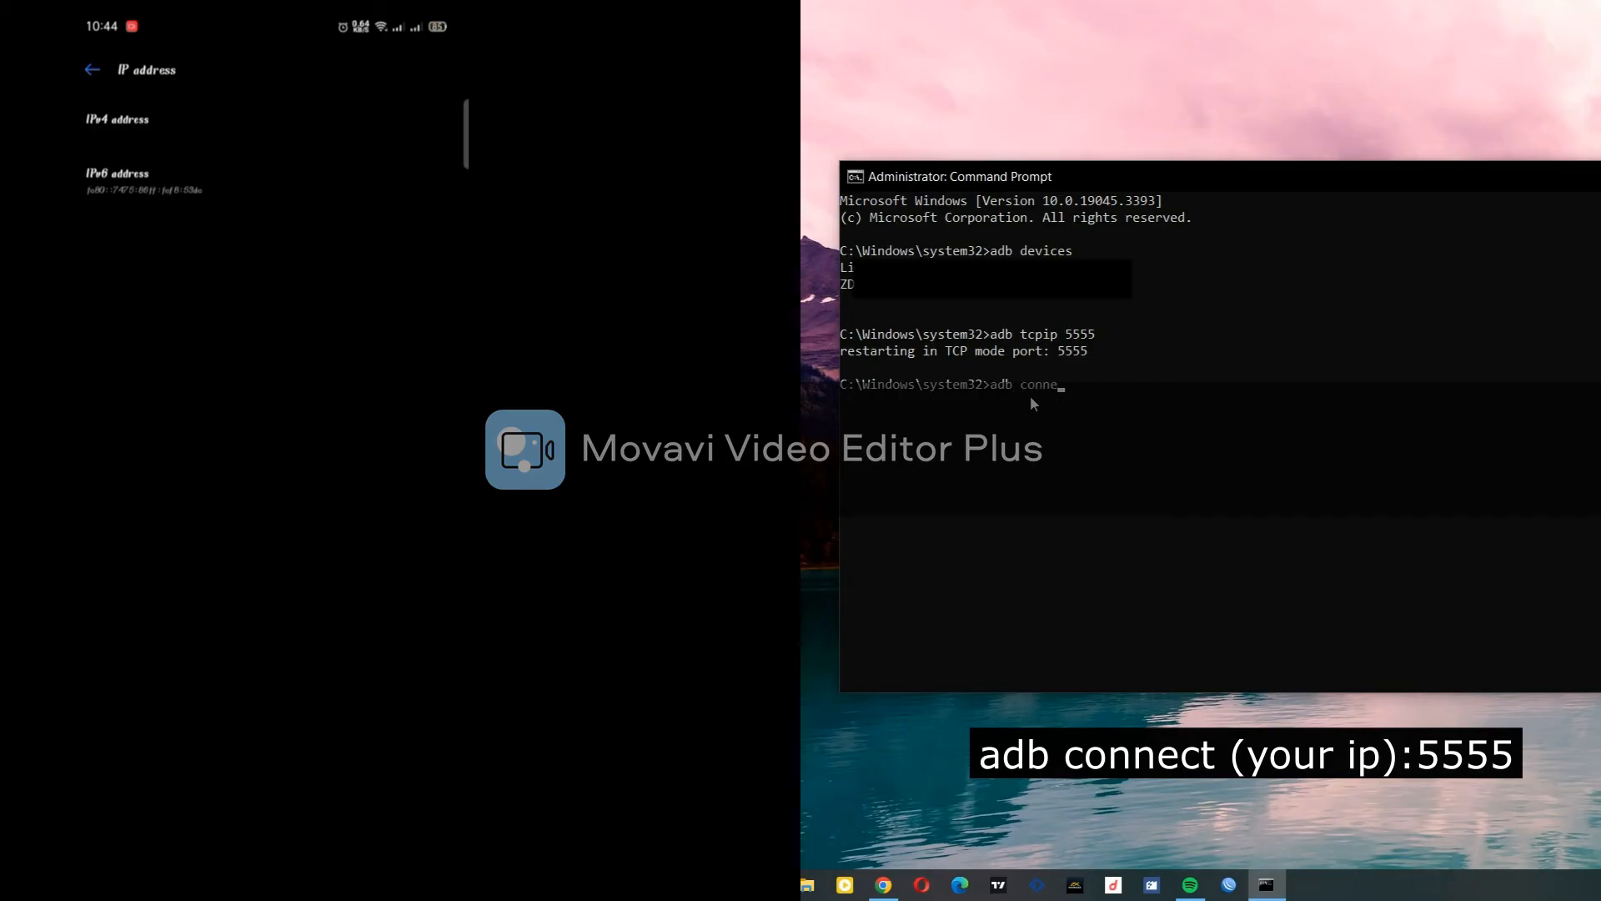
pyautogui.write('ct')
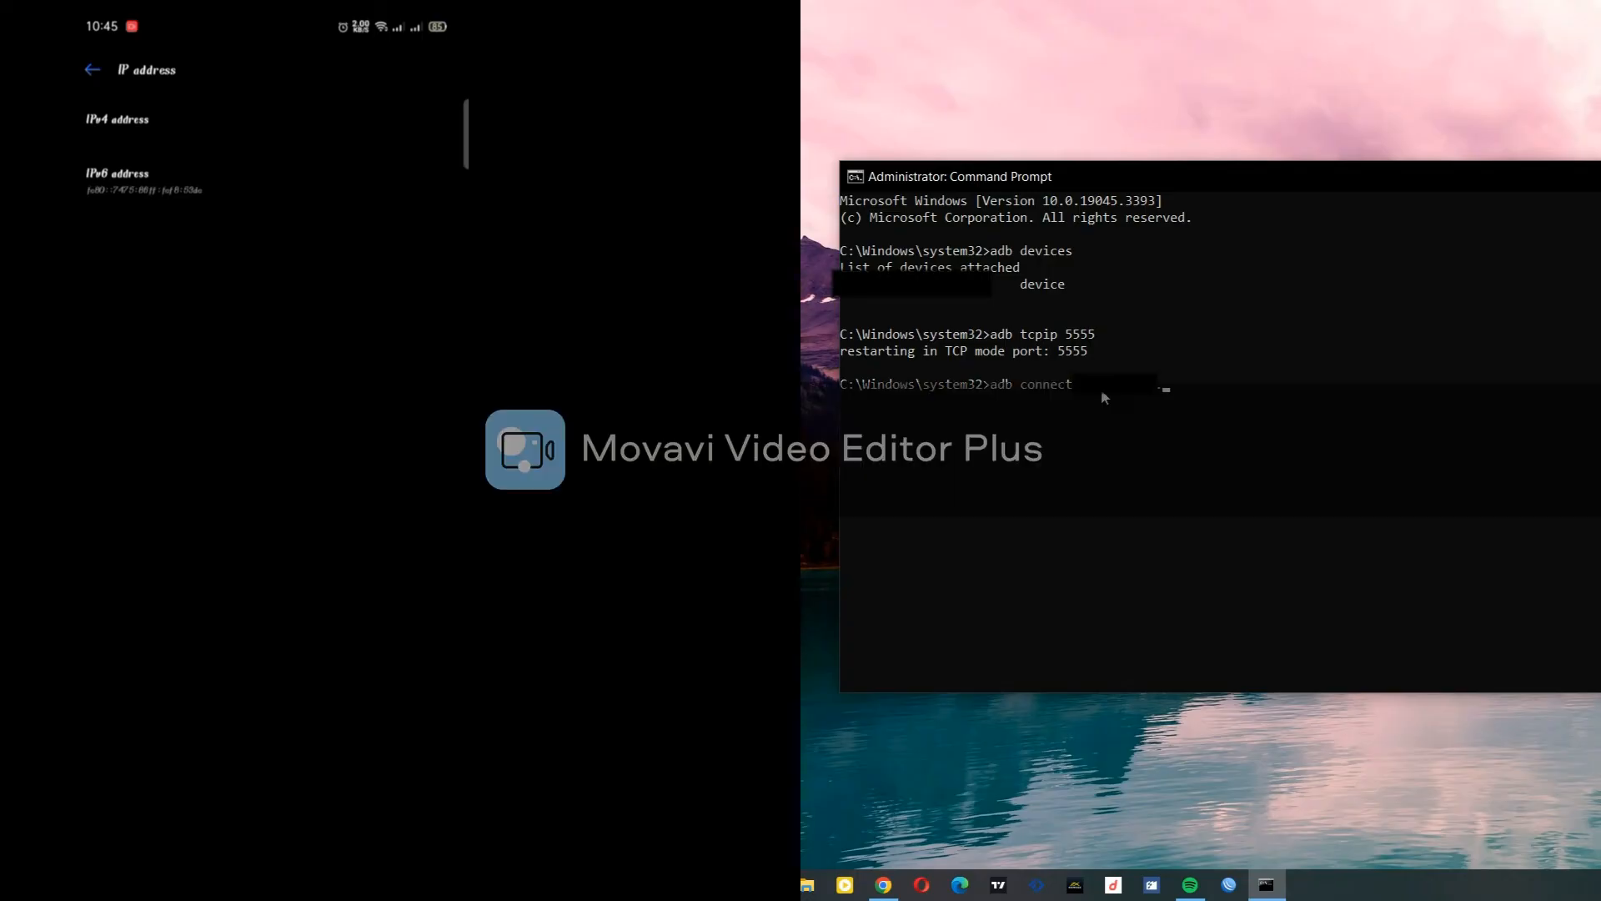
pyautogui.write('.201')
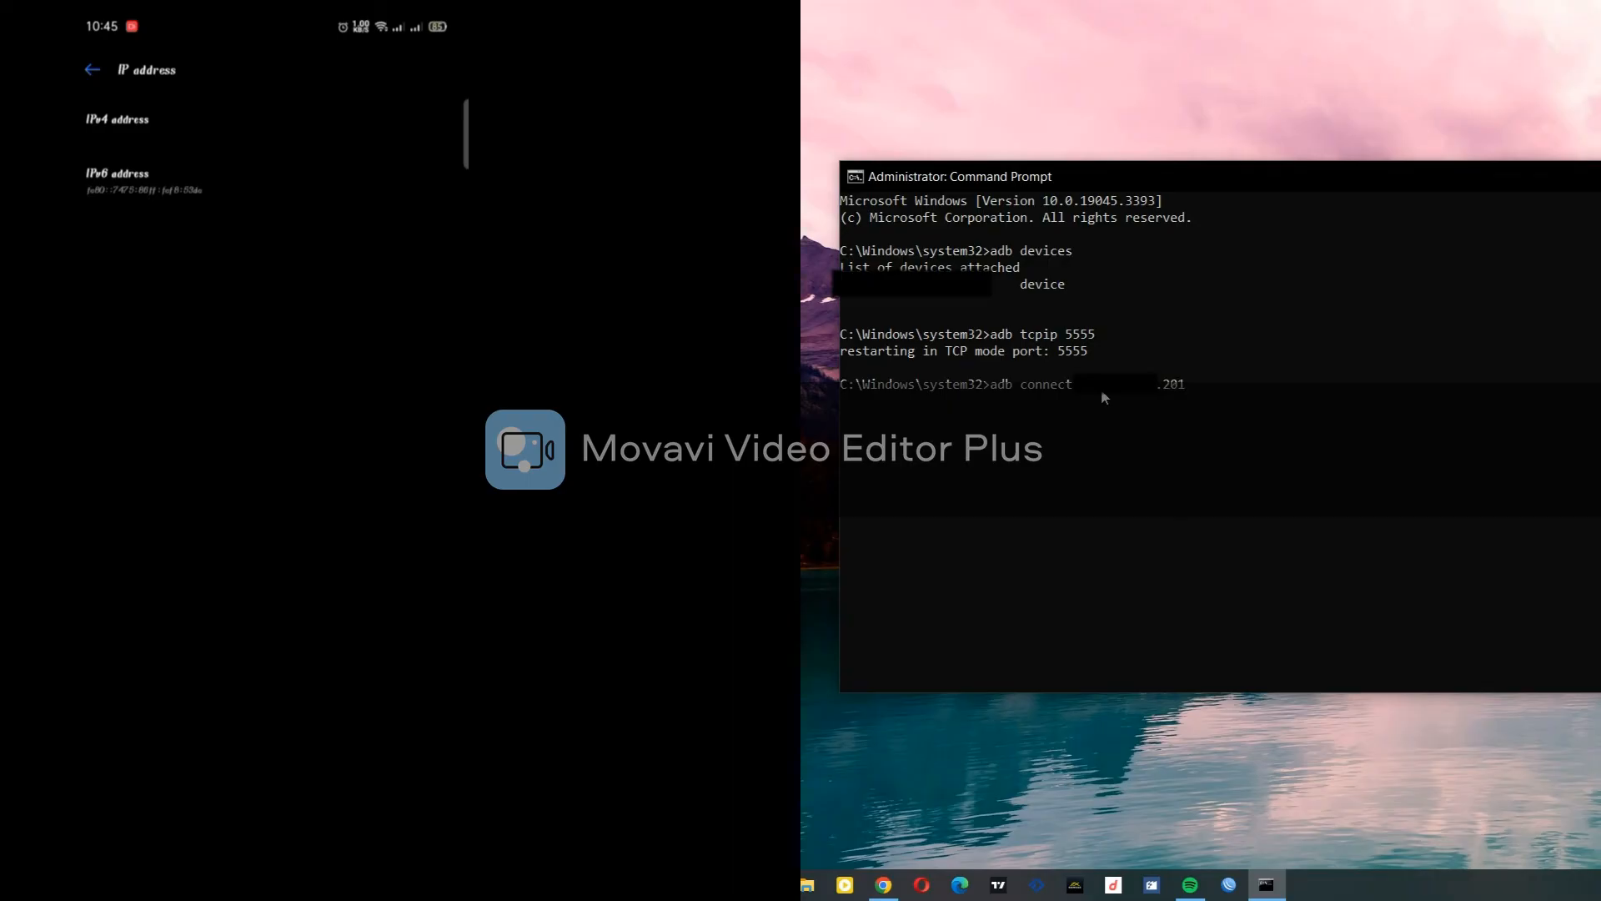
pyautogui.write(':555')
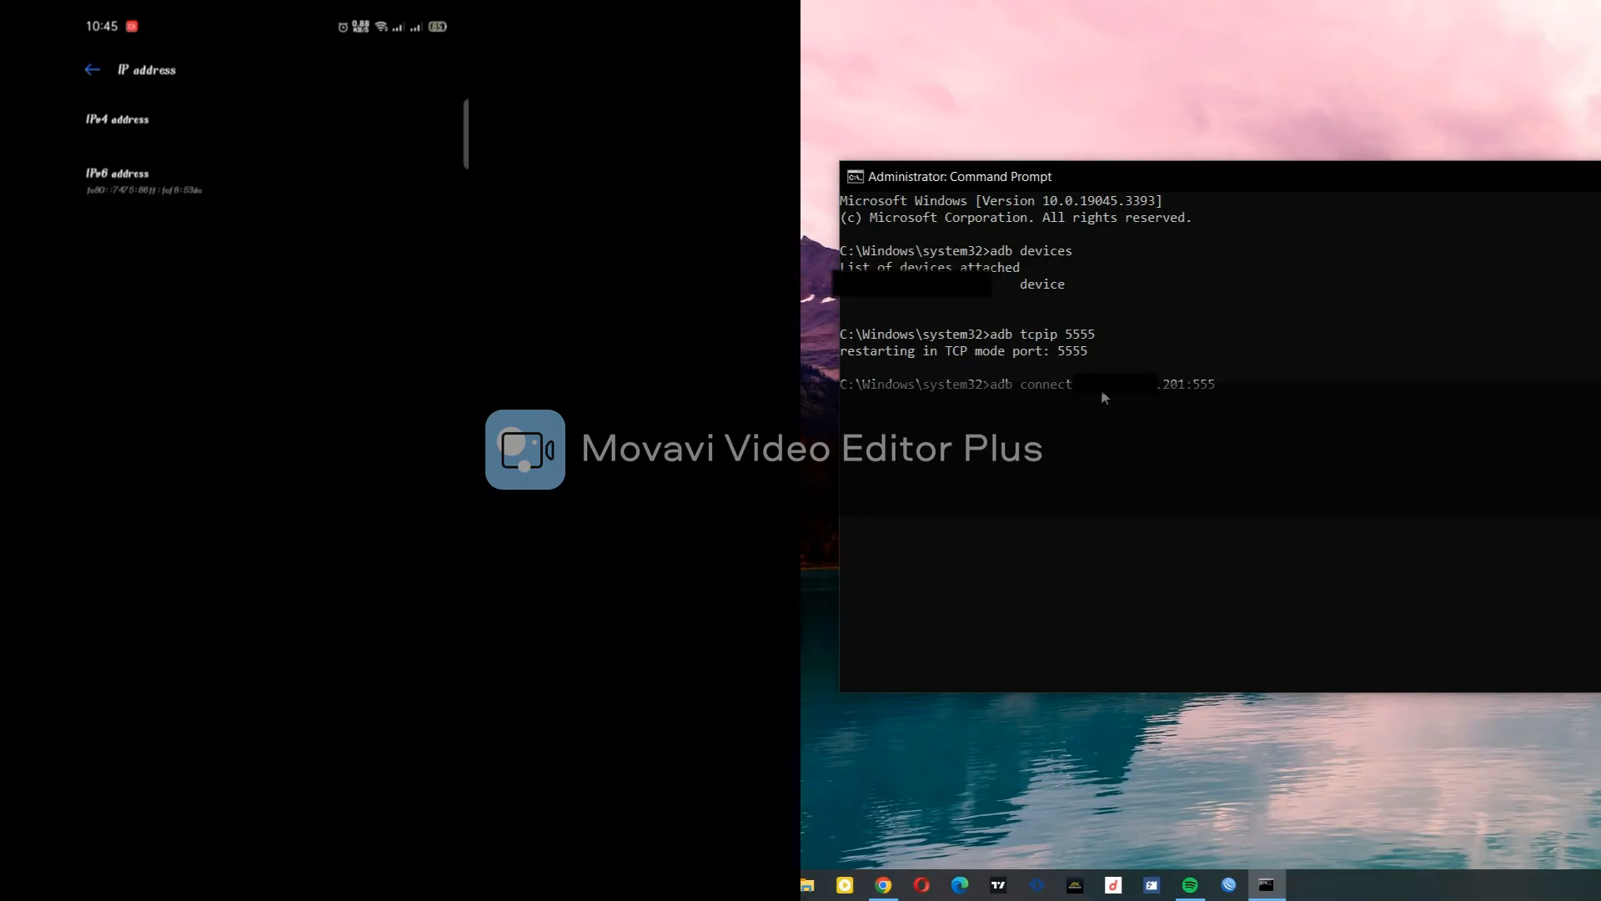